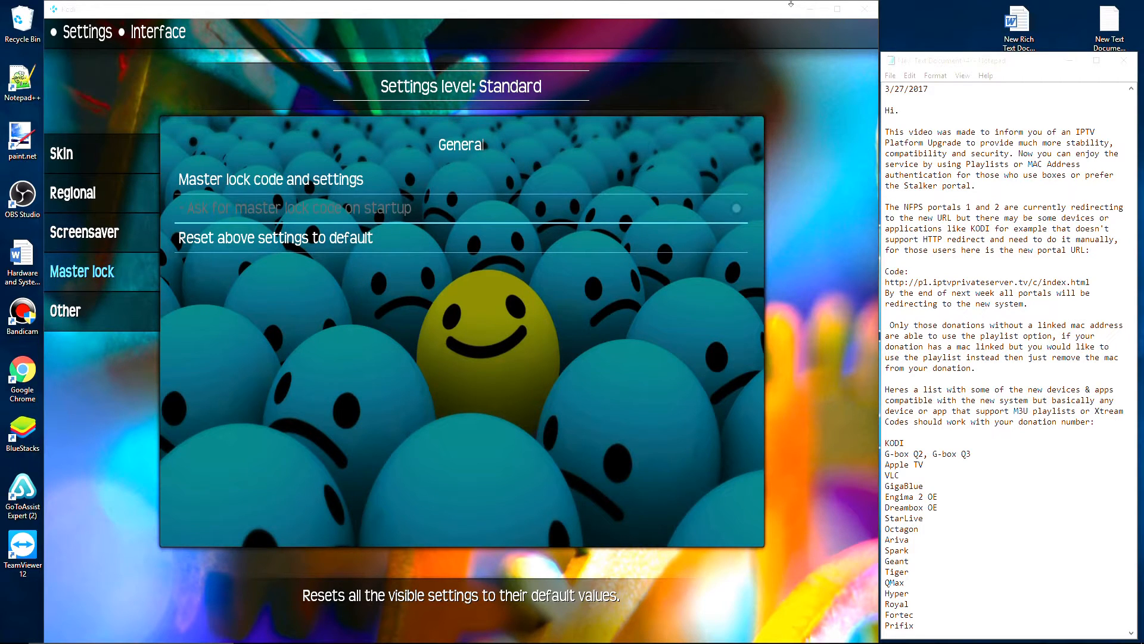
Return from the interface settings to the Kodi home menu.
left_click(61, 154)
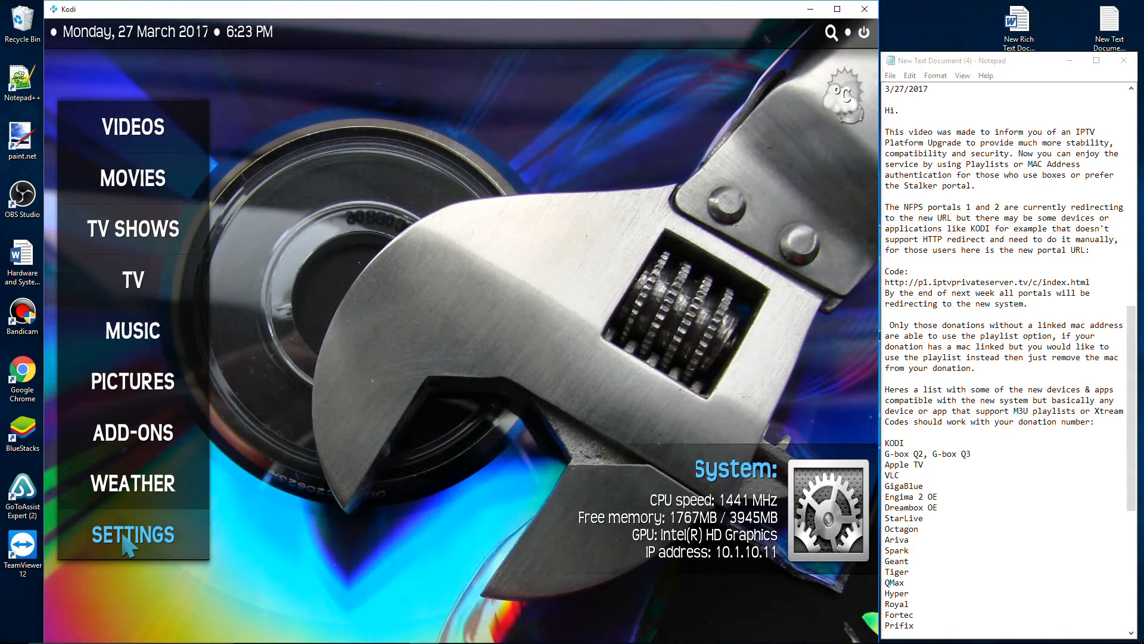
Go through Settings to the PVR client add-ons list showing Stalker Client disabled.
left_click(132, 534)
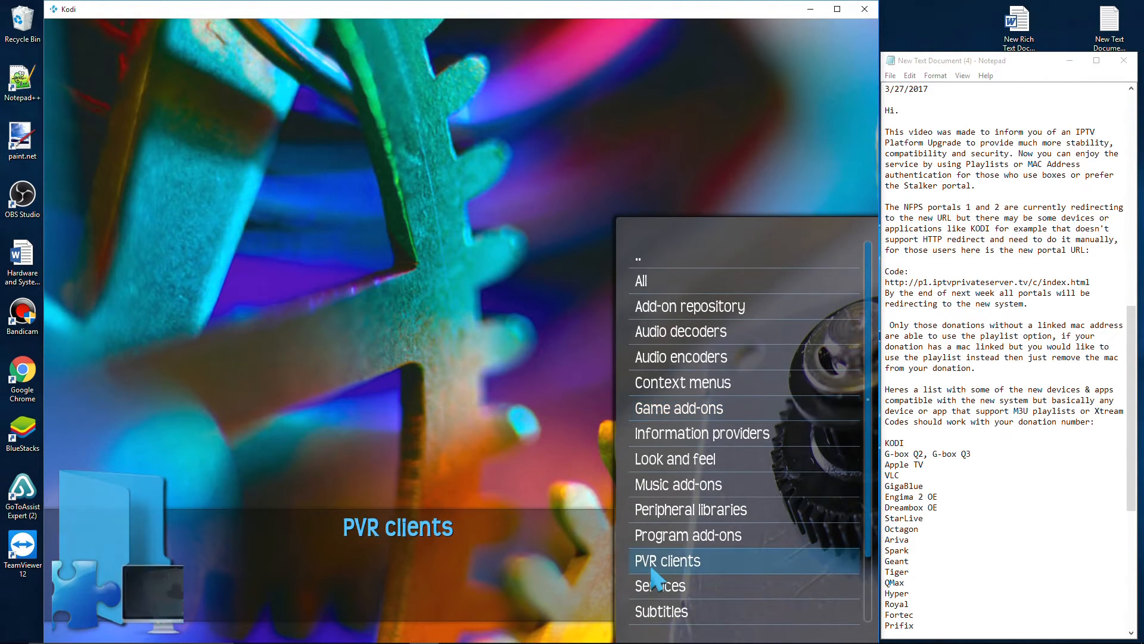
left_click(667, 561)
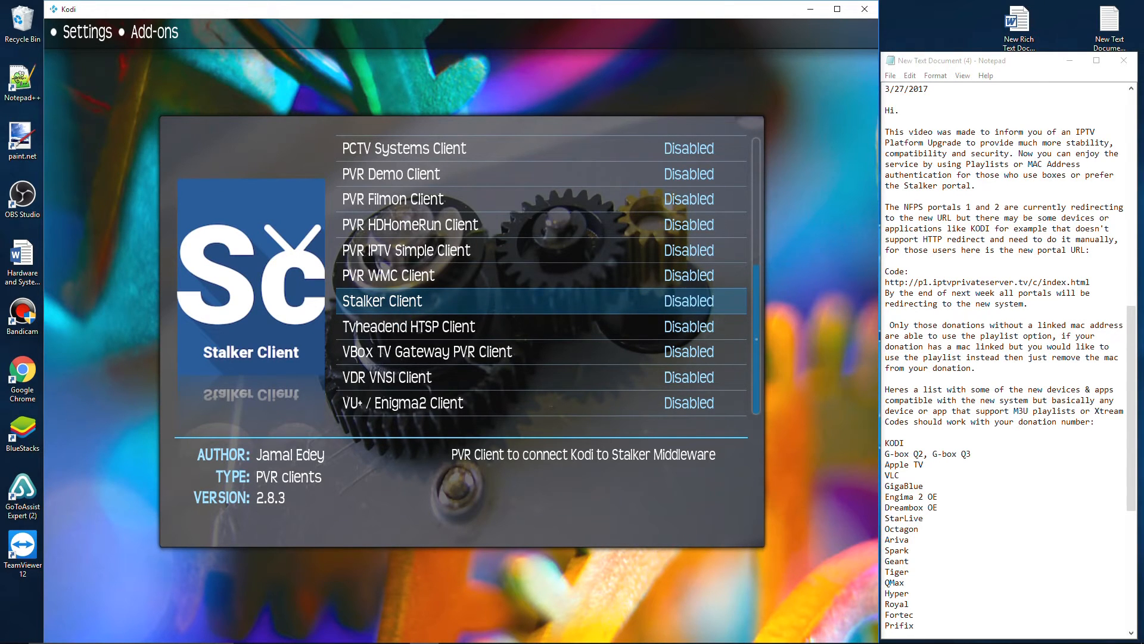
Open Stalker Client's configuration, showing active portal 1 and 5-second timeout.
left_click(381, 301)
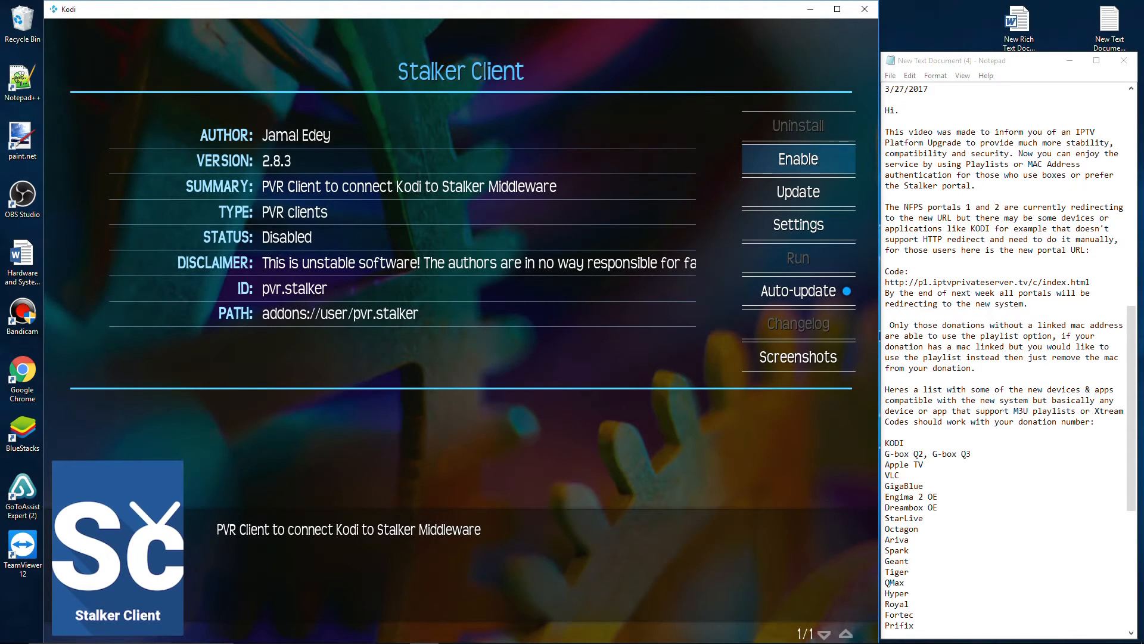
mouse_move(801, 232)
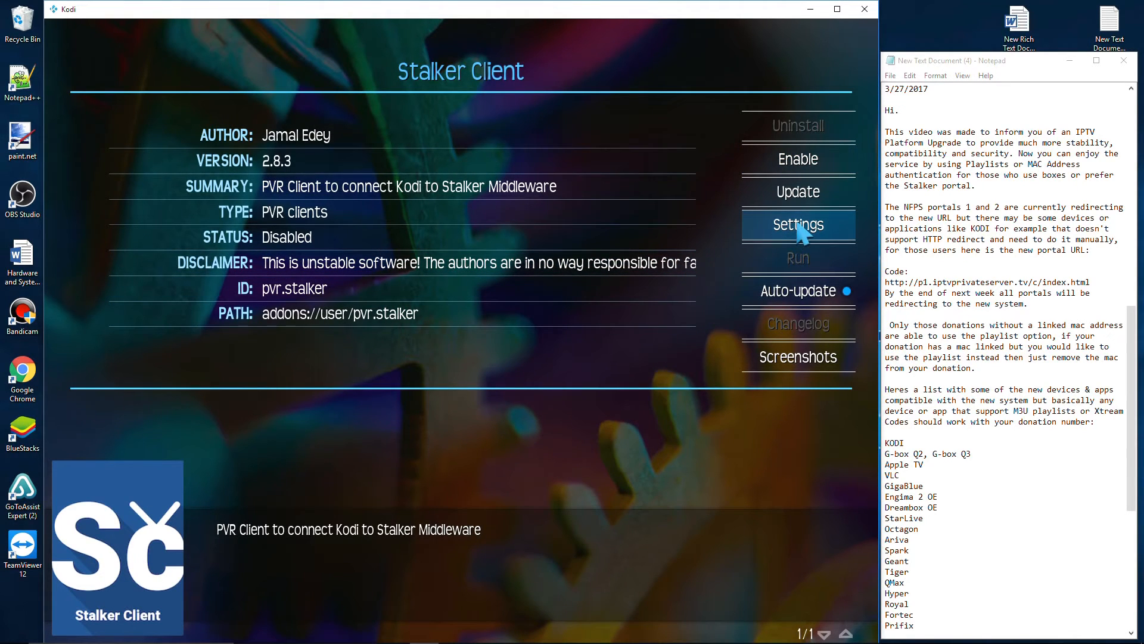
left_click(799, 224)
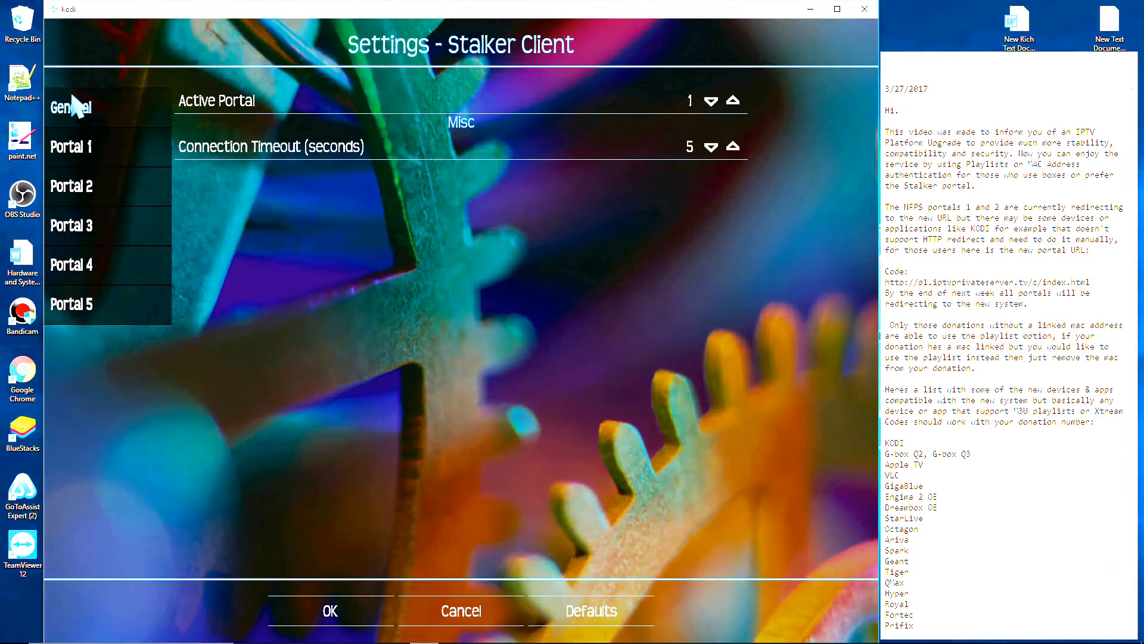
Check Portal 5, then switch to Portal 1's connection settings for its server address.
left_click(69, 146)
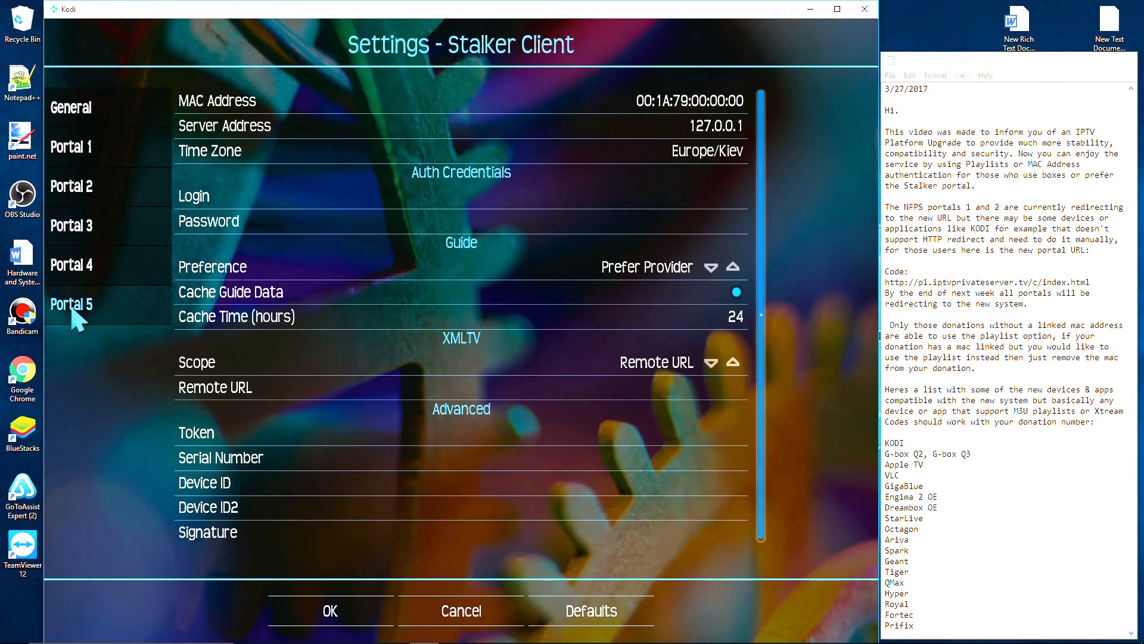
left_click(69, 108)
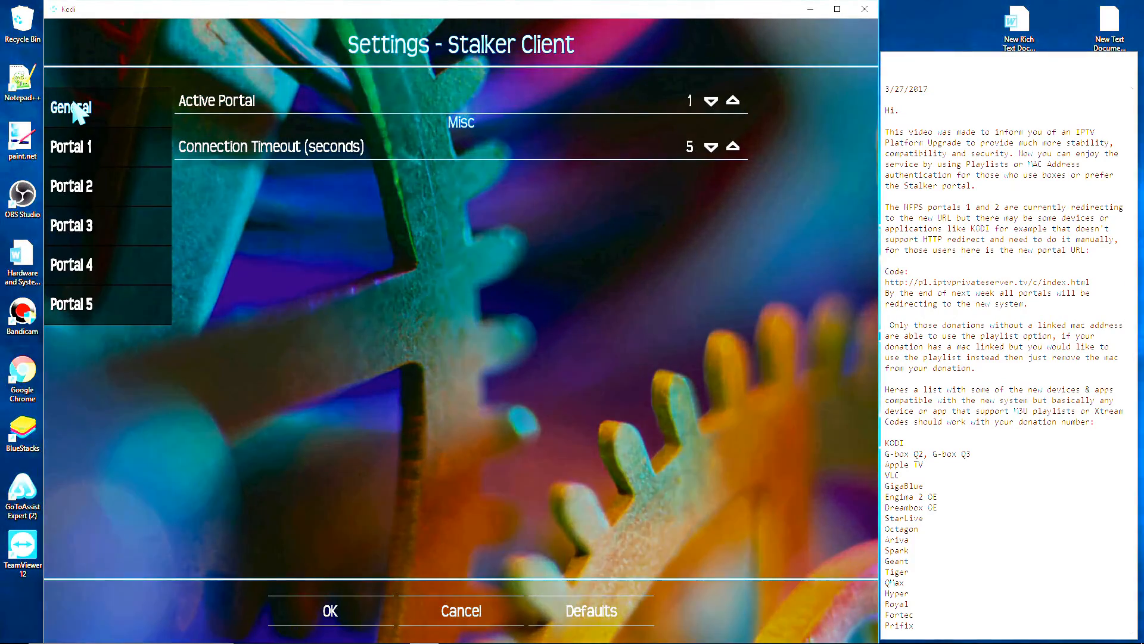
left_click(69, 147)
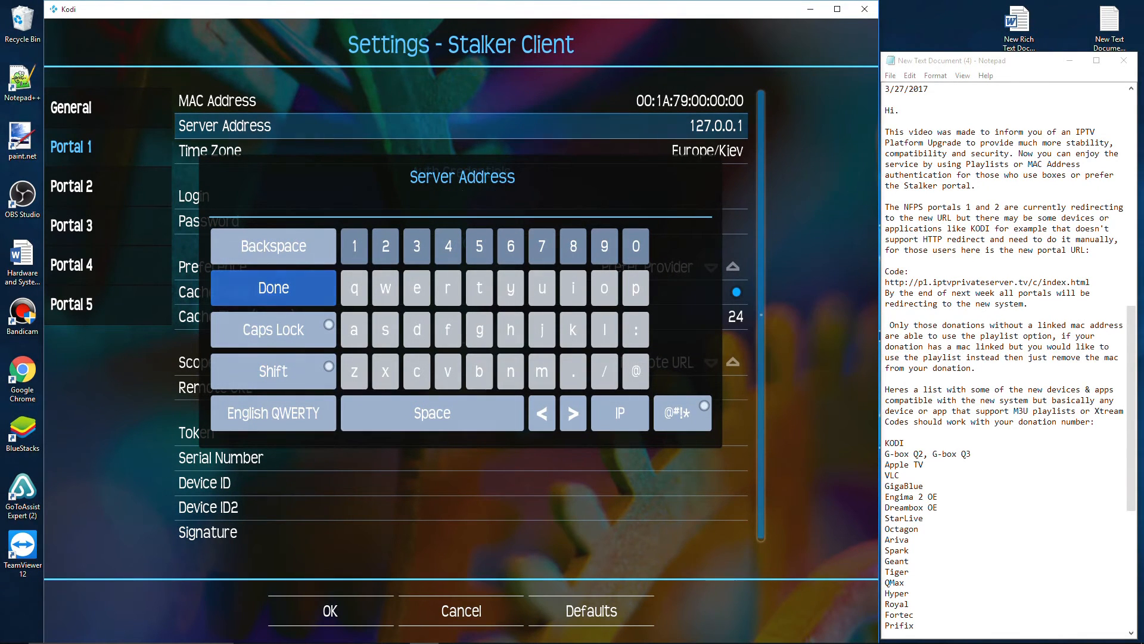
type("http://p1.iptvprivateserver.tv/c/index.html")
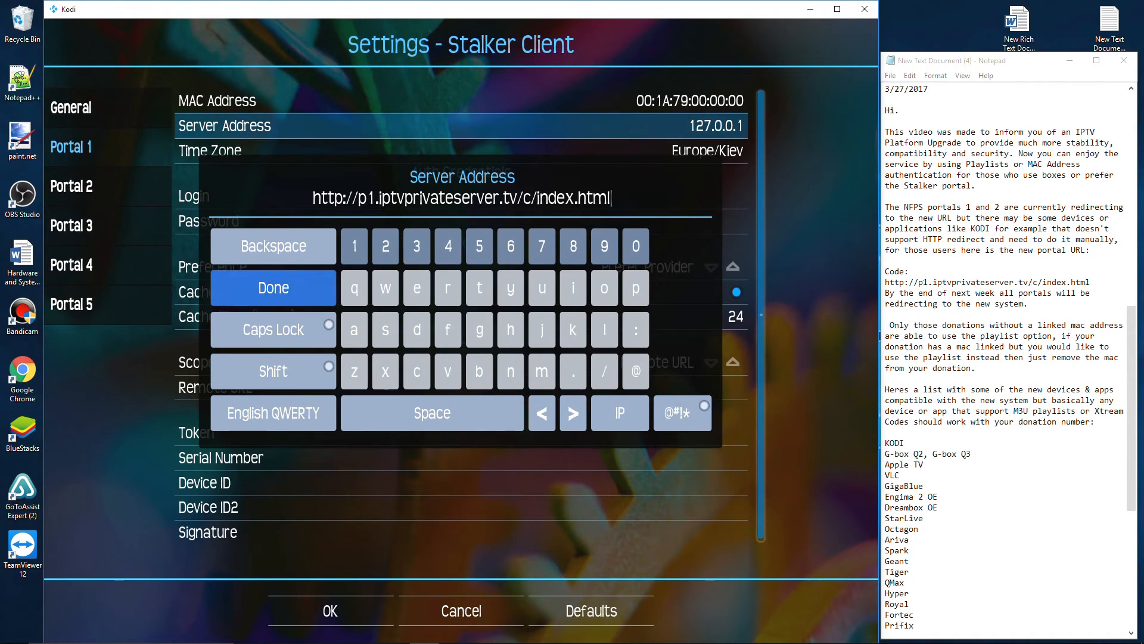
mouse_move(254, 284)
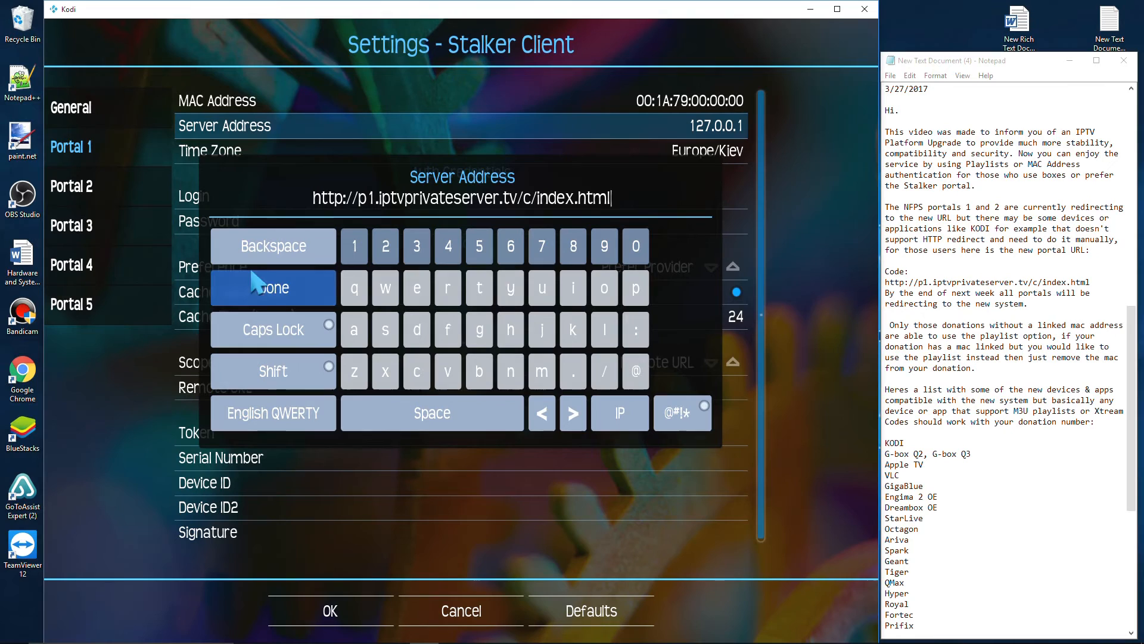
left_click(273, 288)
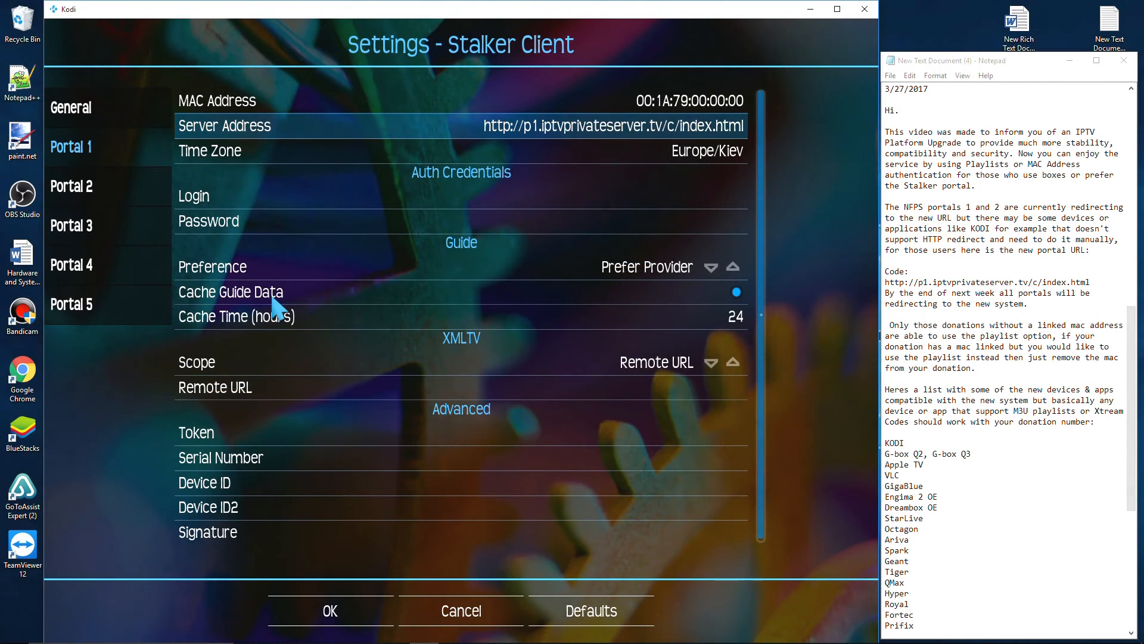
left_click(231, 292)
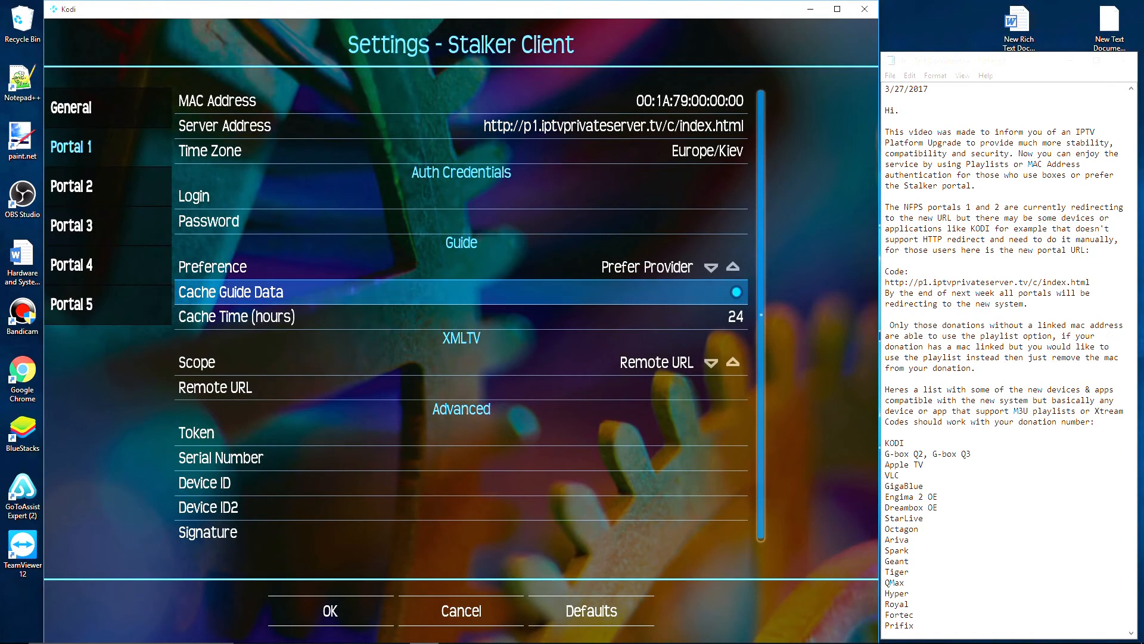